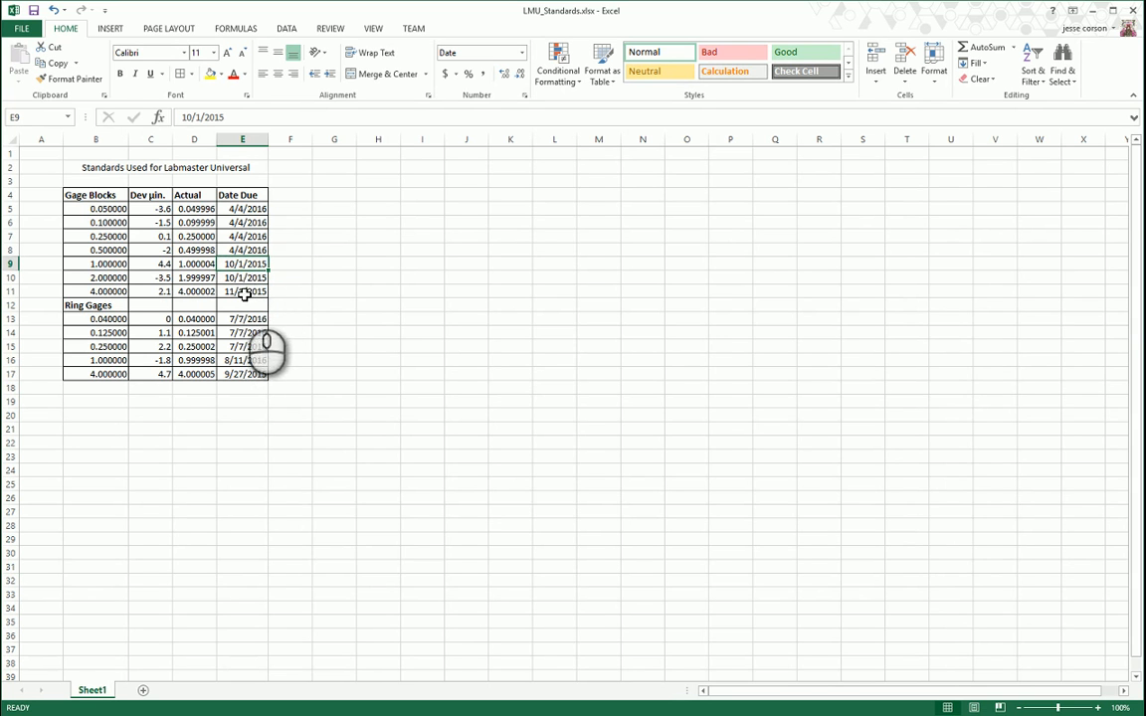
Select the Date Due cells E5:E11 and E13:E17 across both tables.
click(243, 291)
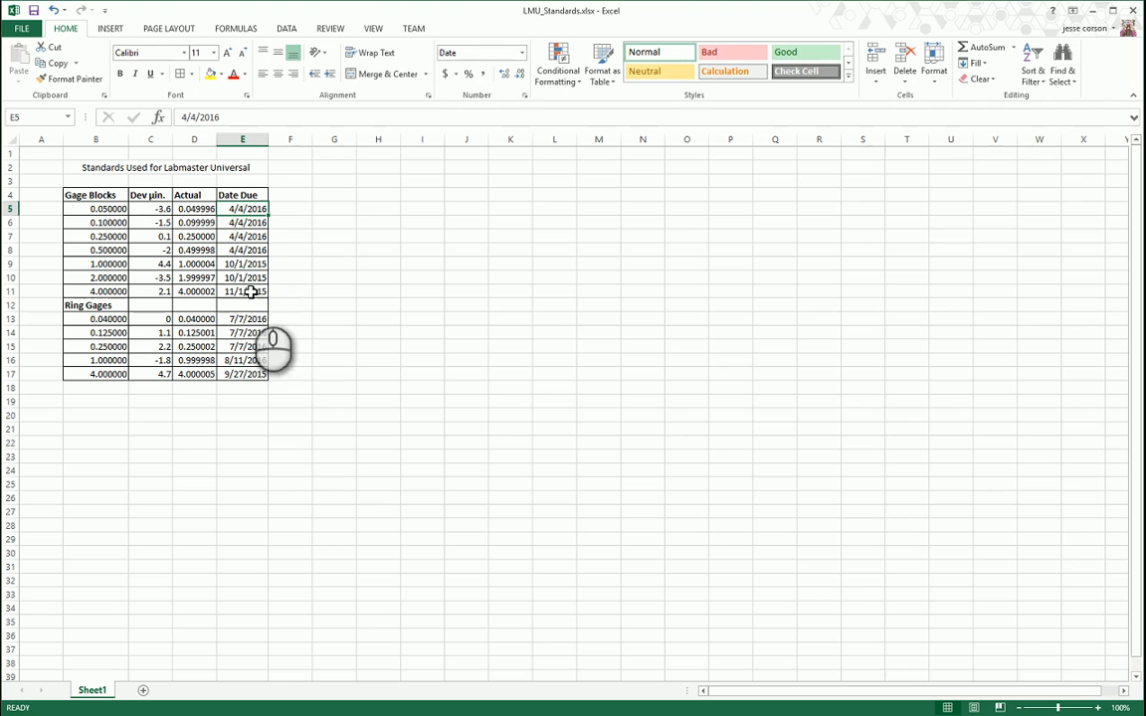
mouse_move(249, 330)
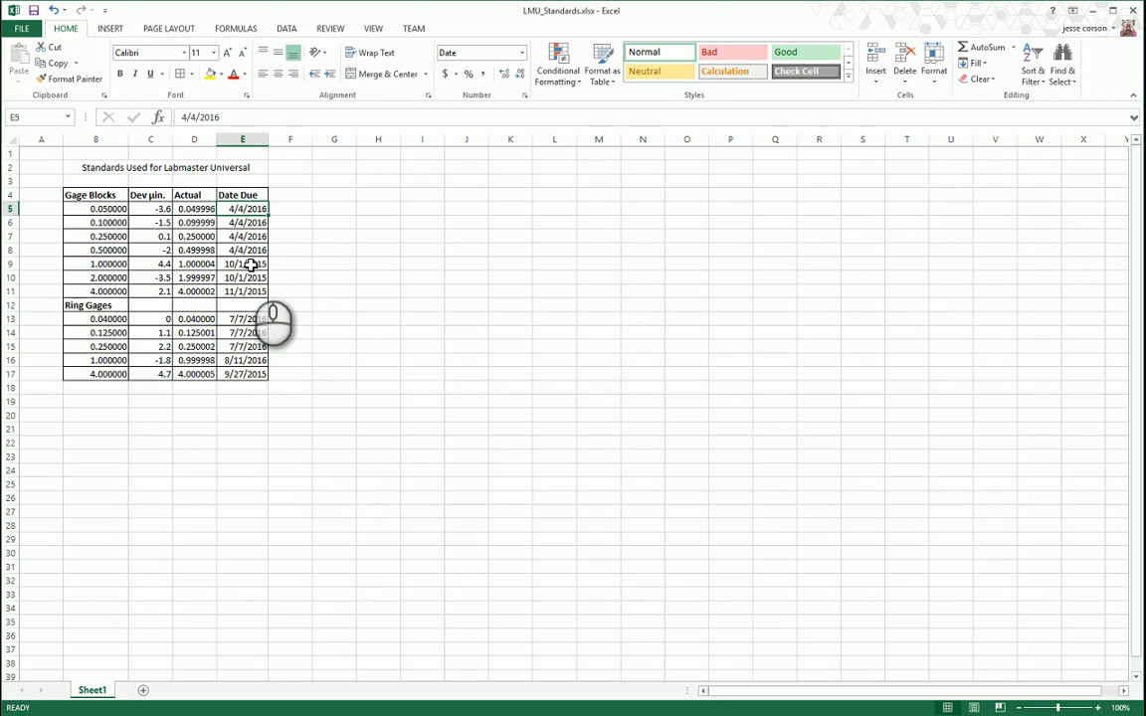
click(243, 290)
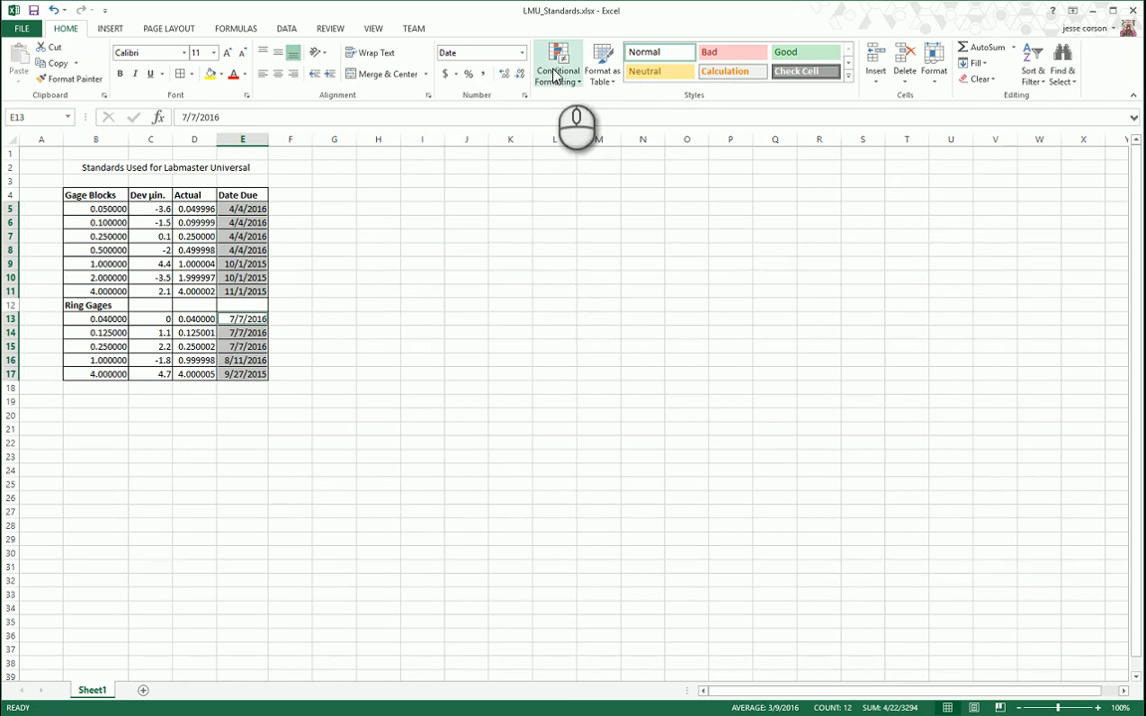
Show the Conditional Formatting Rules Manager for the selected due dates.
click(557, 60)
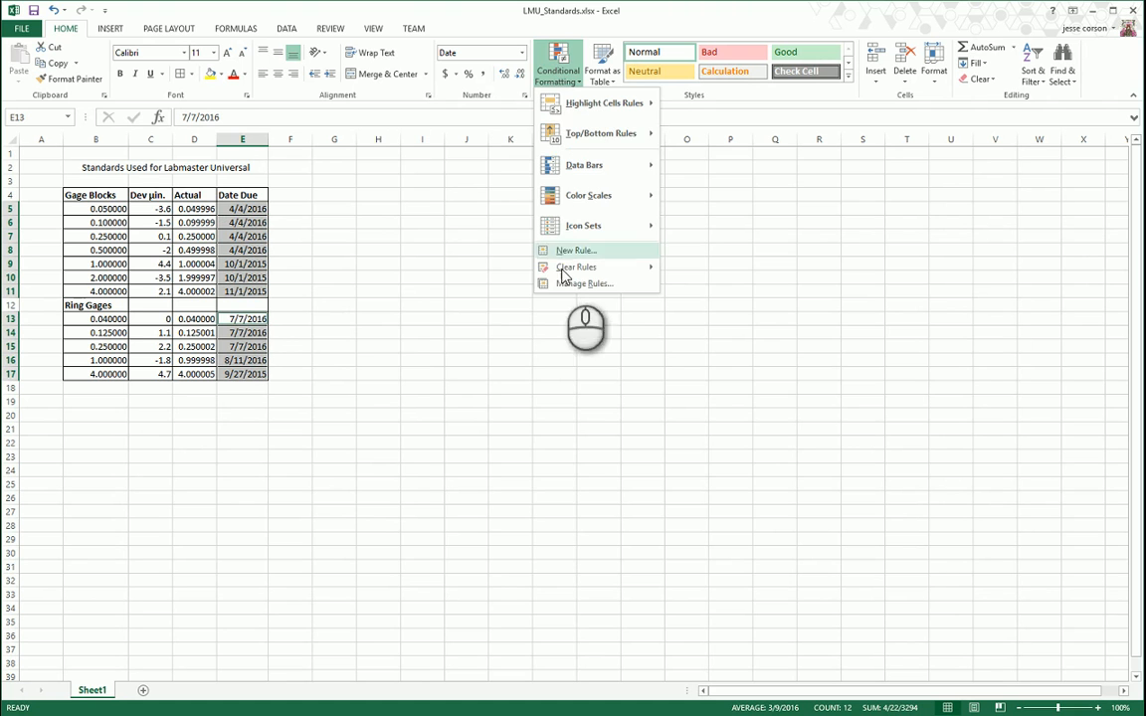
click(585, 283)
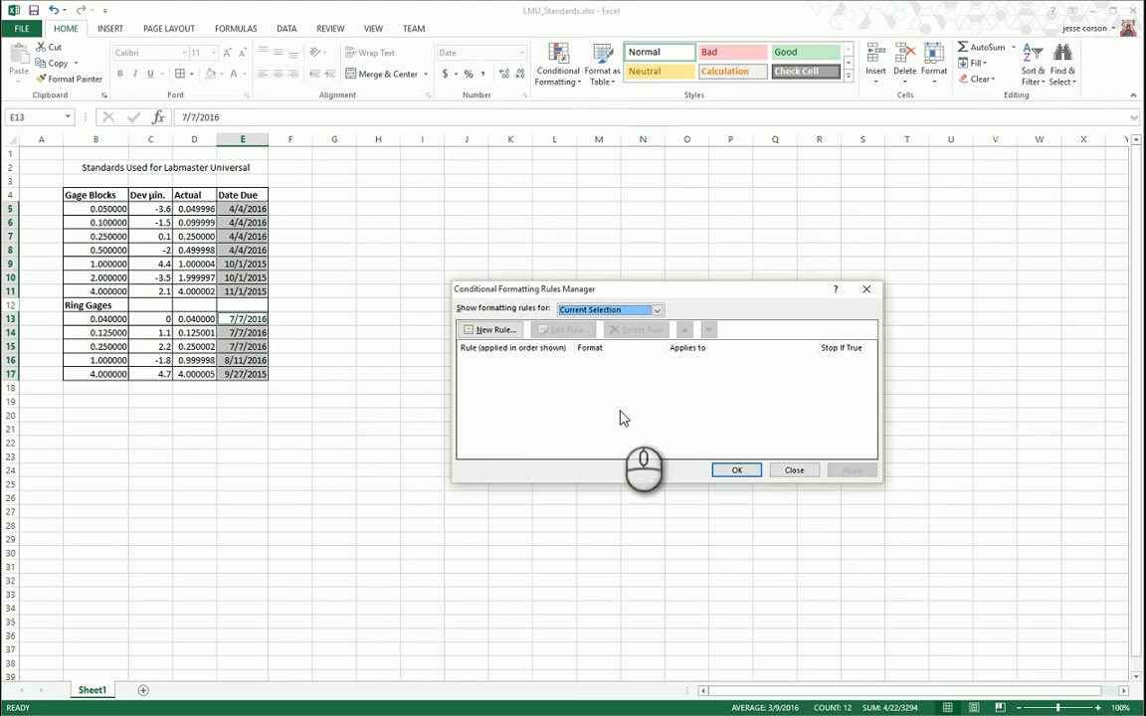
mouse_move(508, 374)
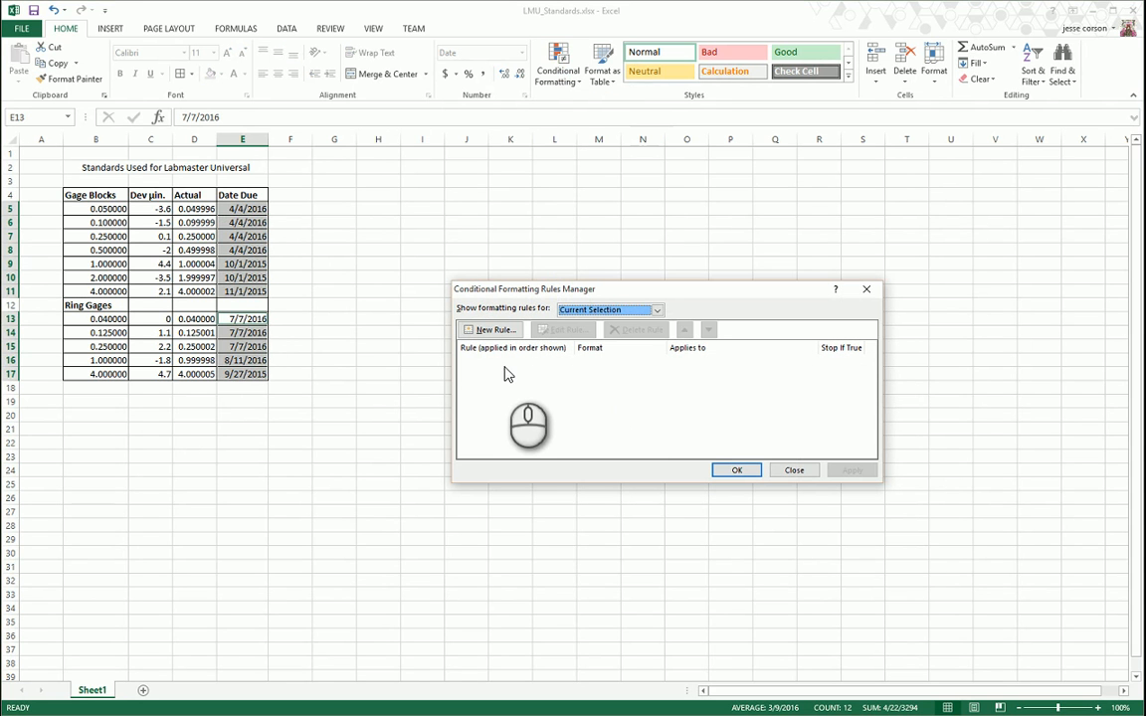
mouse_move(517, 362)
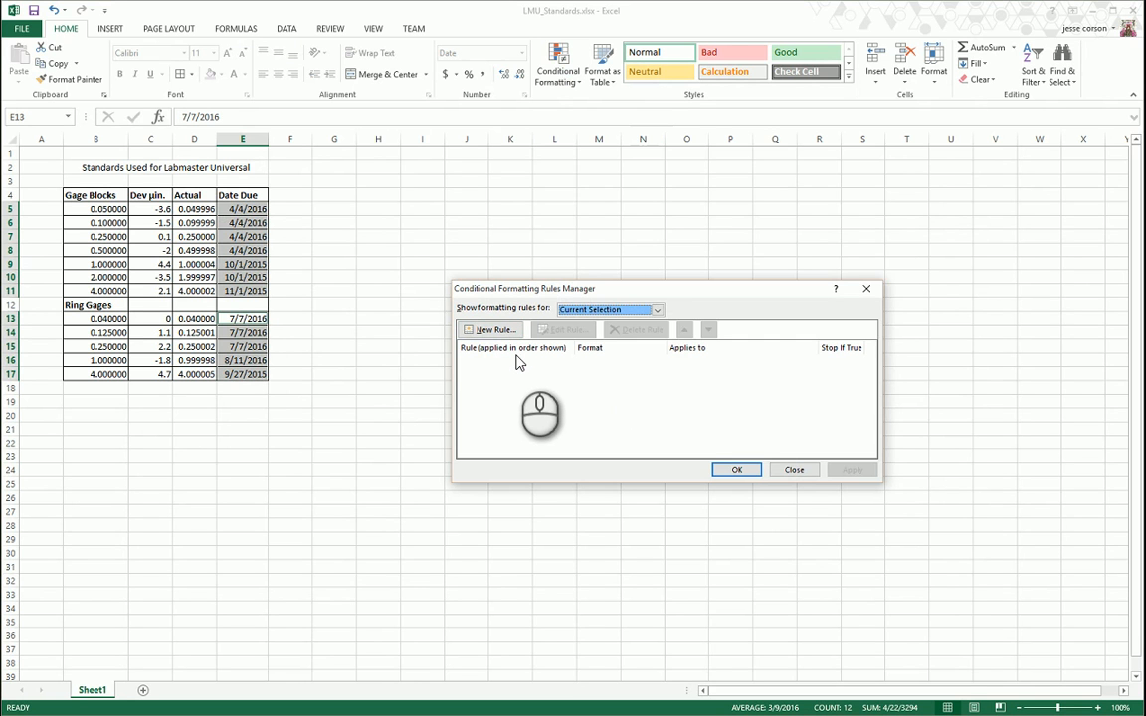
mouse_move(509, 358)
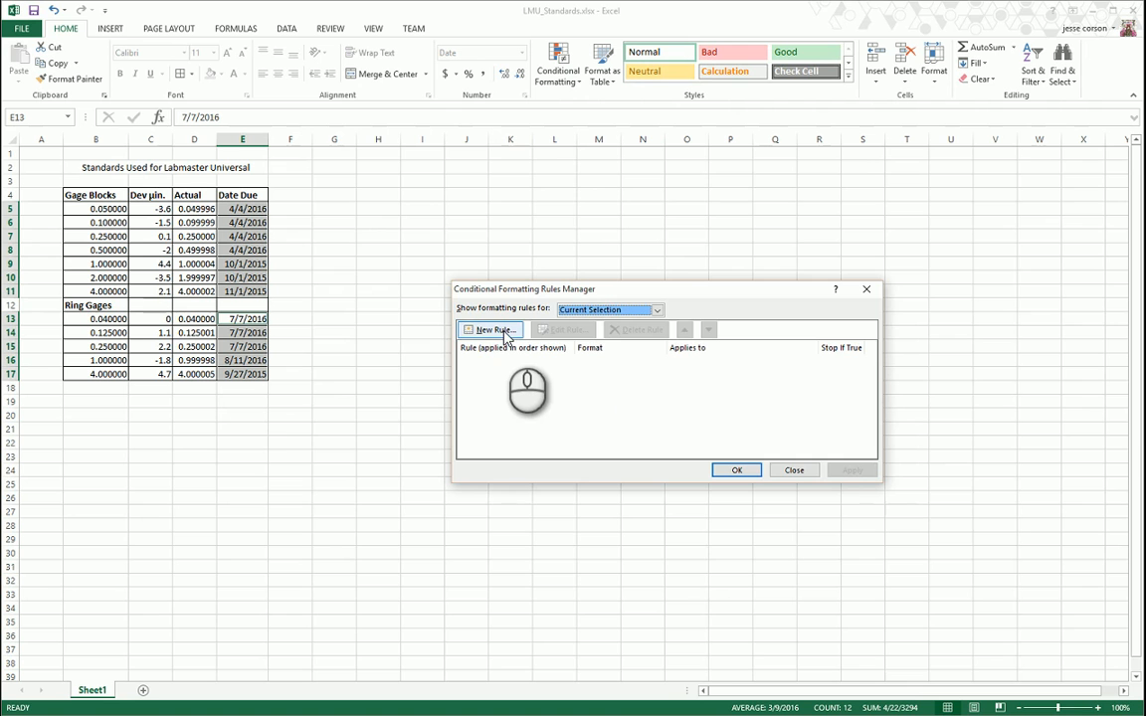
Create a rule: Cell Value less than =NOW() gets a red fill.
click(490, 331)
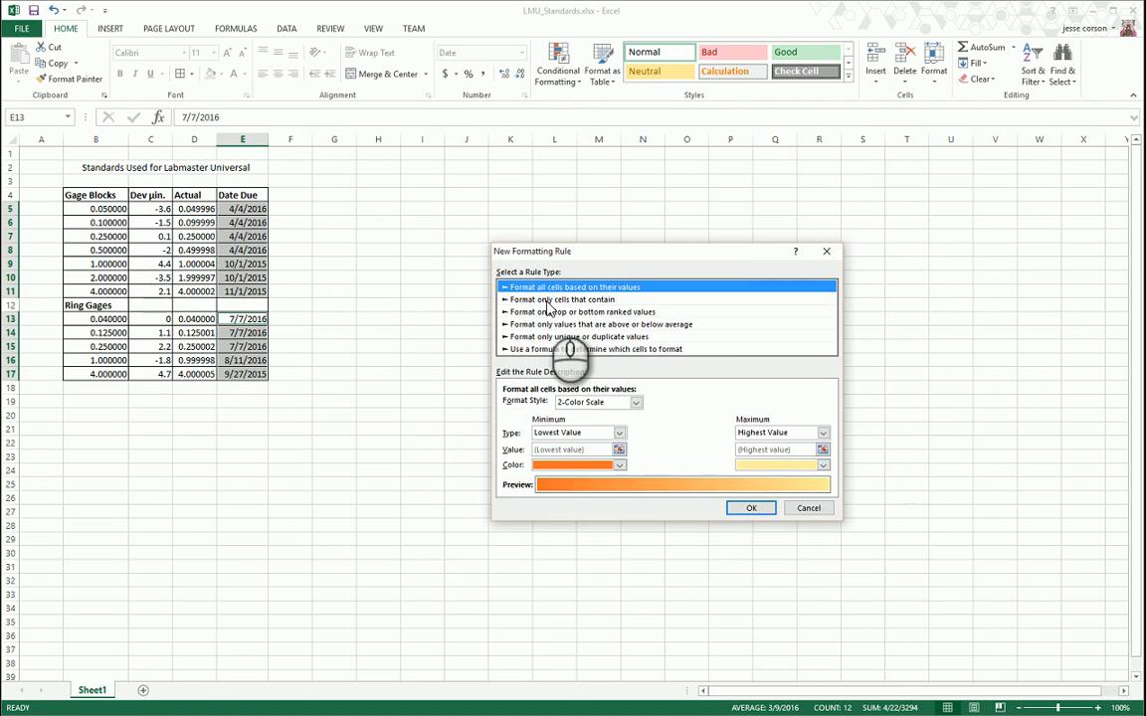
click(561, 298)
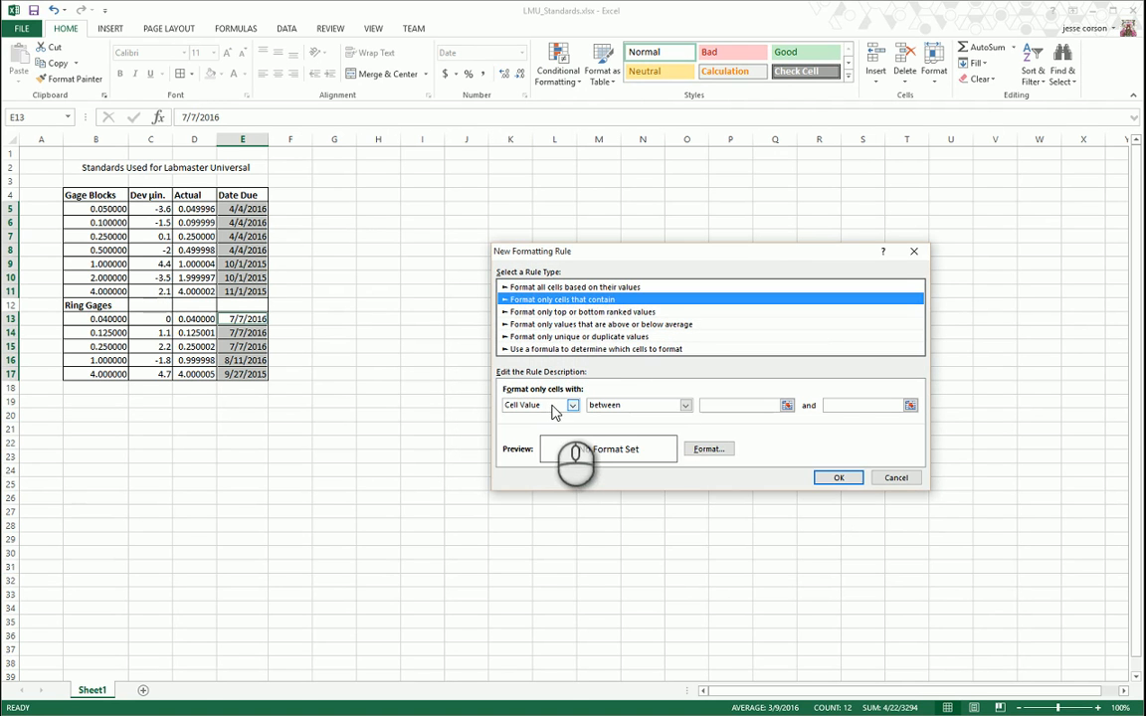
click(685, 406)
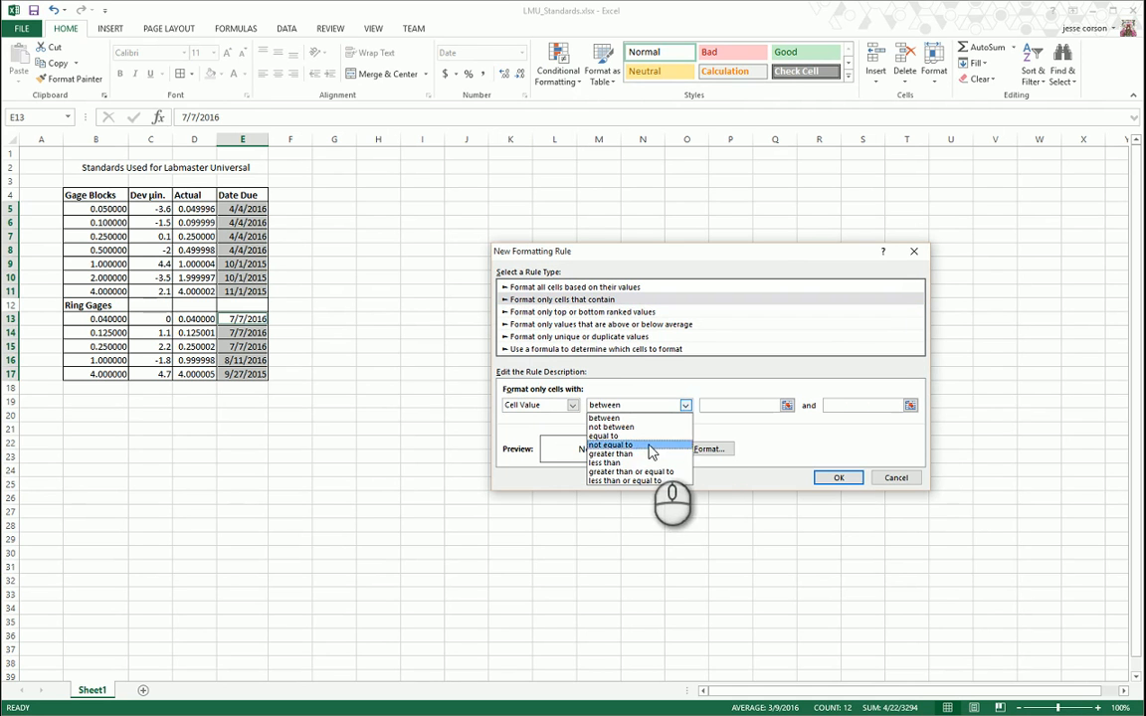
click(605, 462)
text(=NOW())
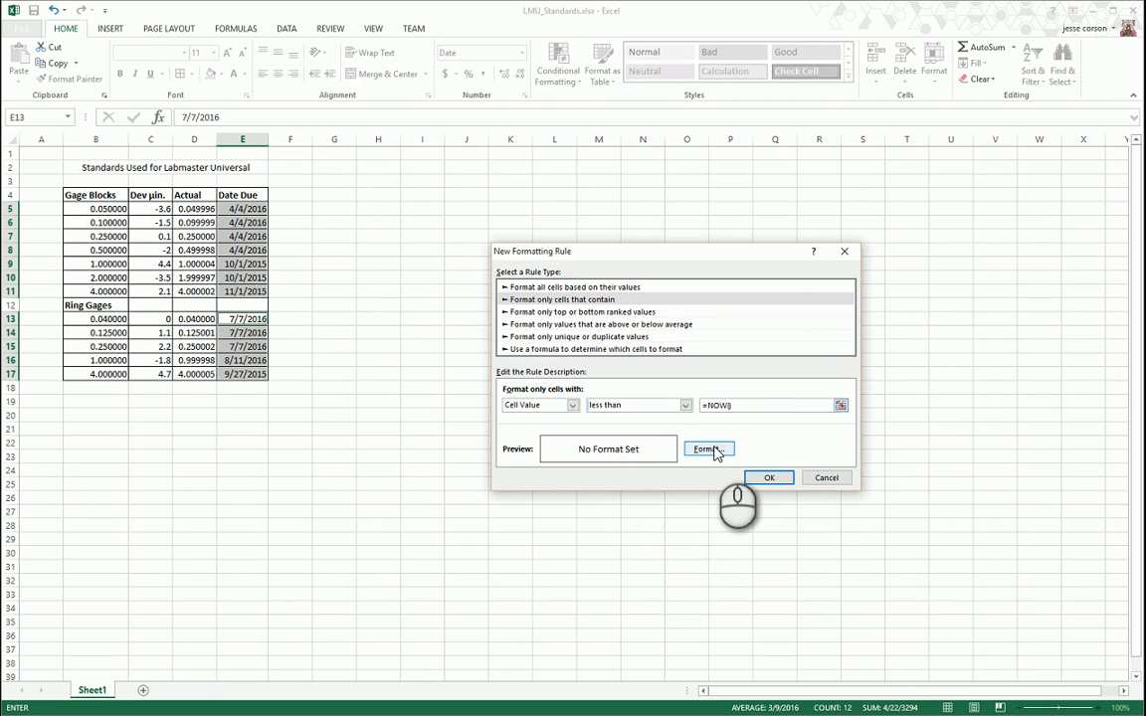
mouse_move(708, 461)
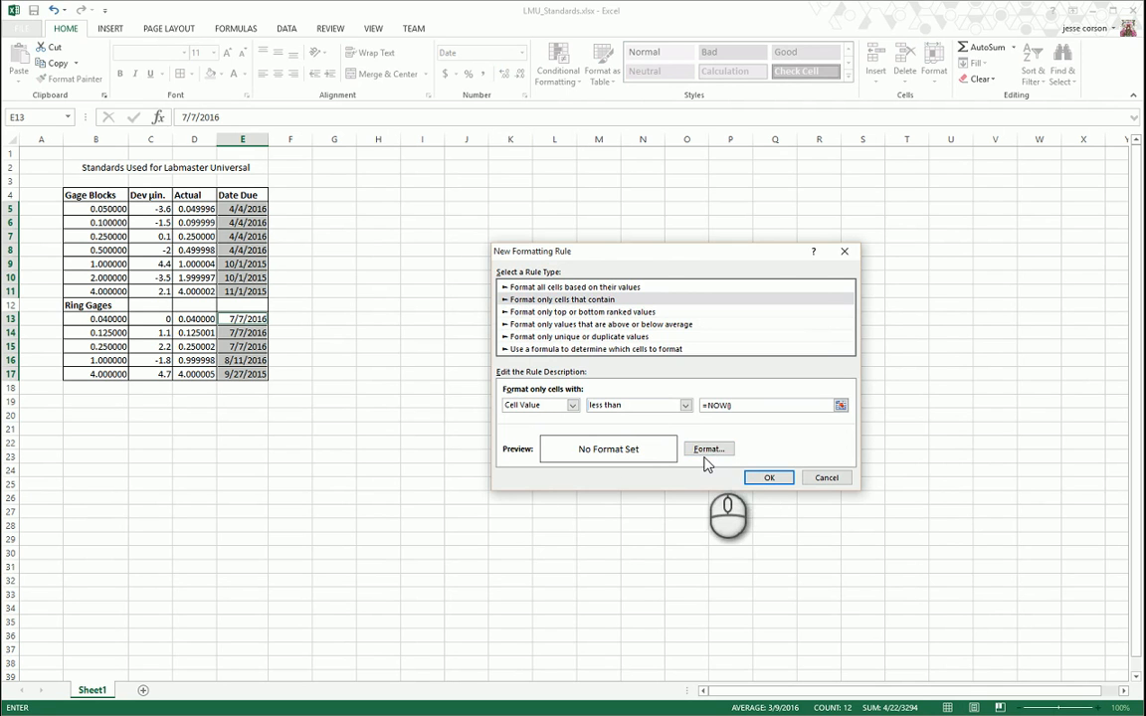
click(708, 449)
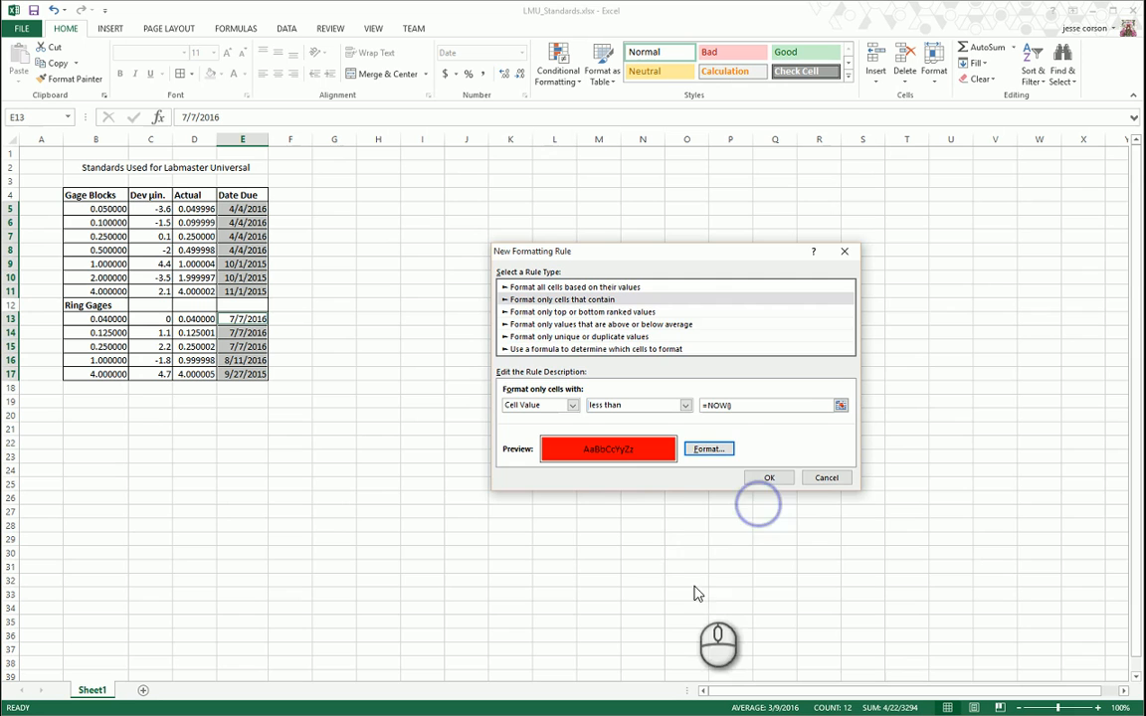
click(768, 478)
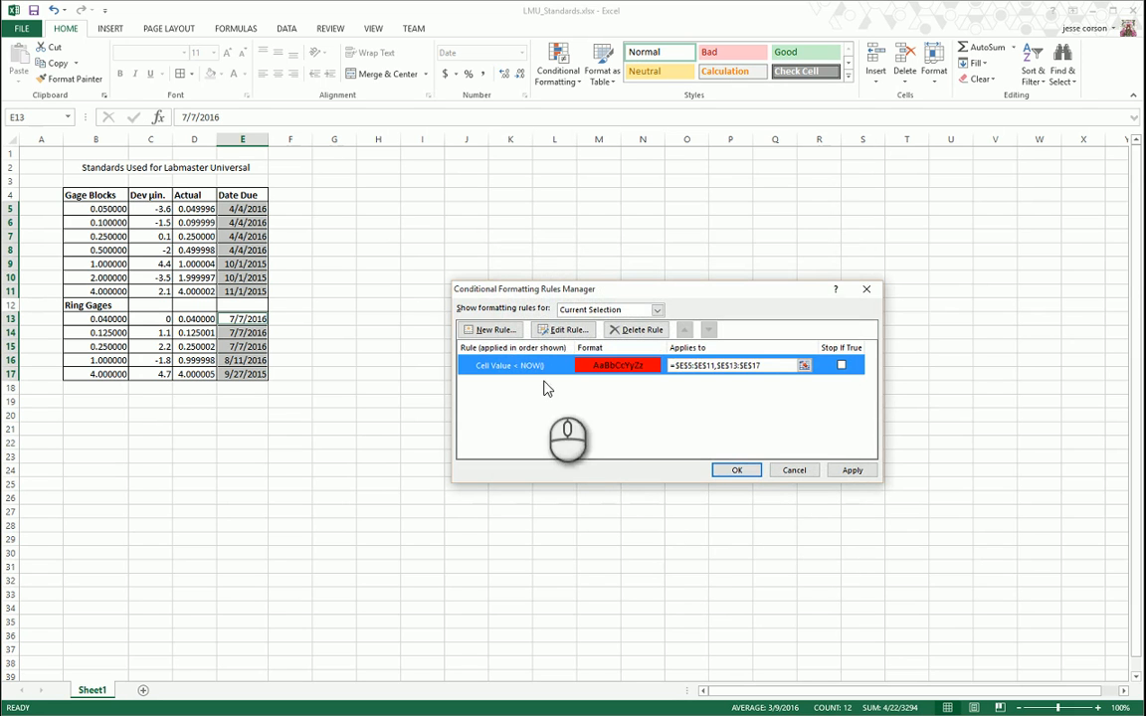
Create a rule: Cell Value less than =NOW()+30 gets a yellow fill.
click(491, 330)
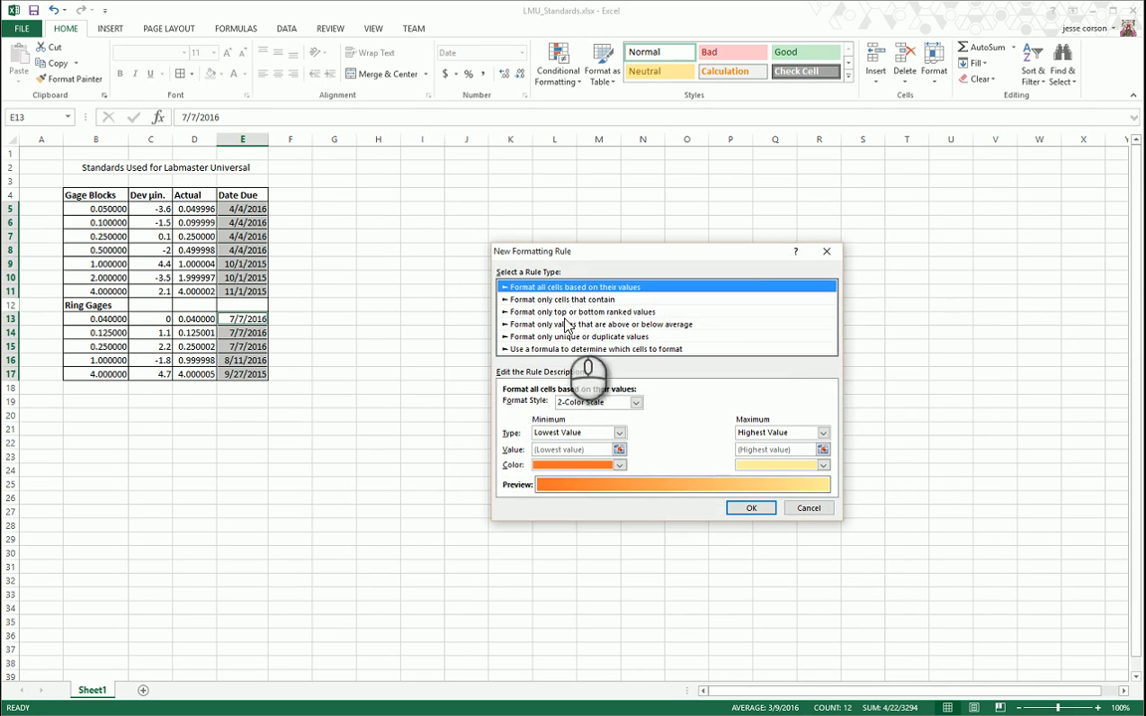
click(561, 299)
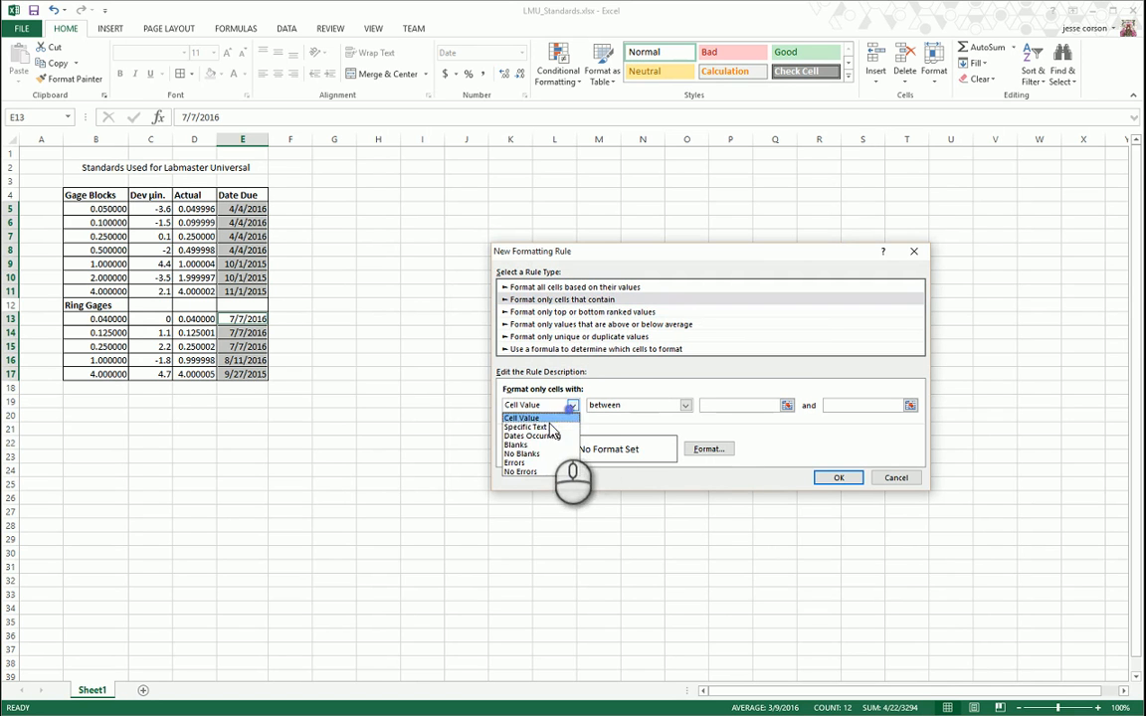
click(684, 405)
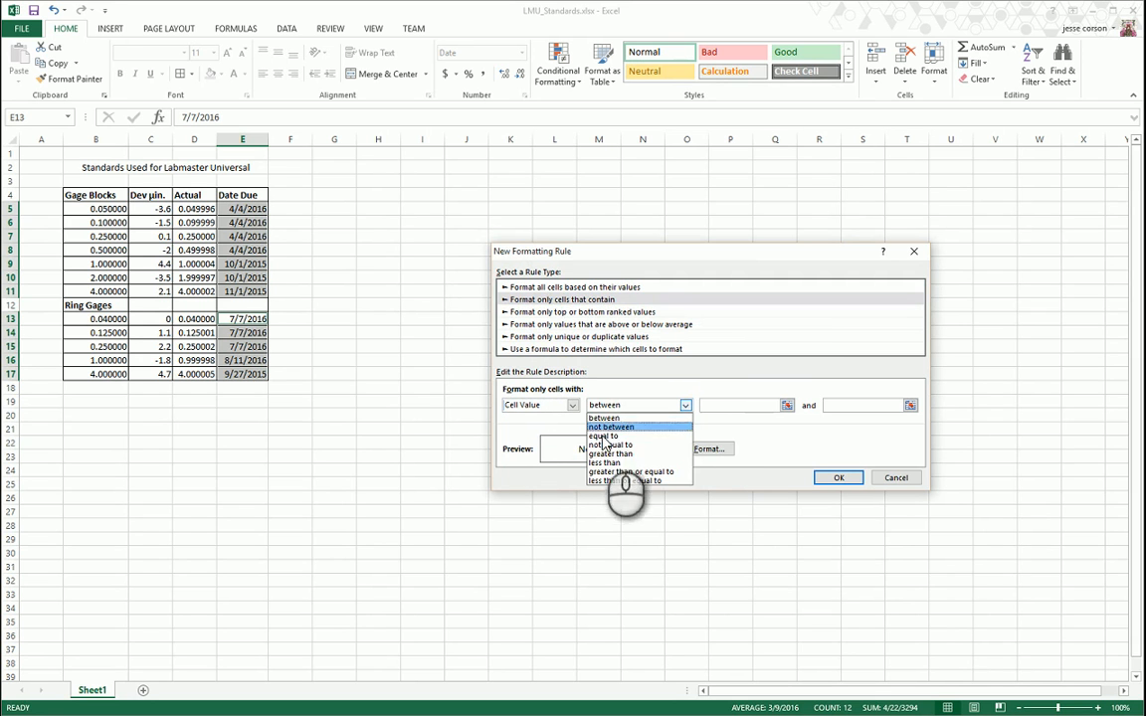
click(605, 462)
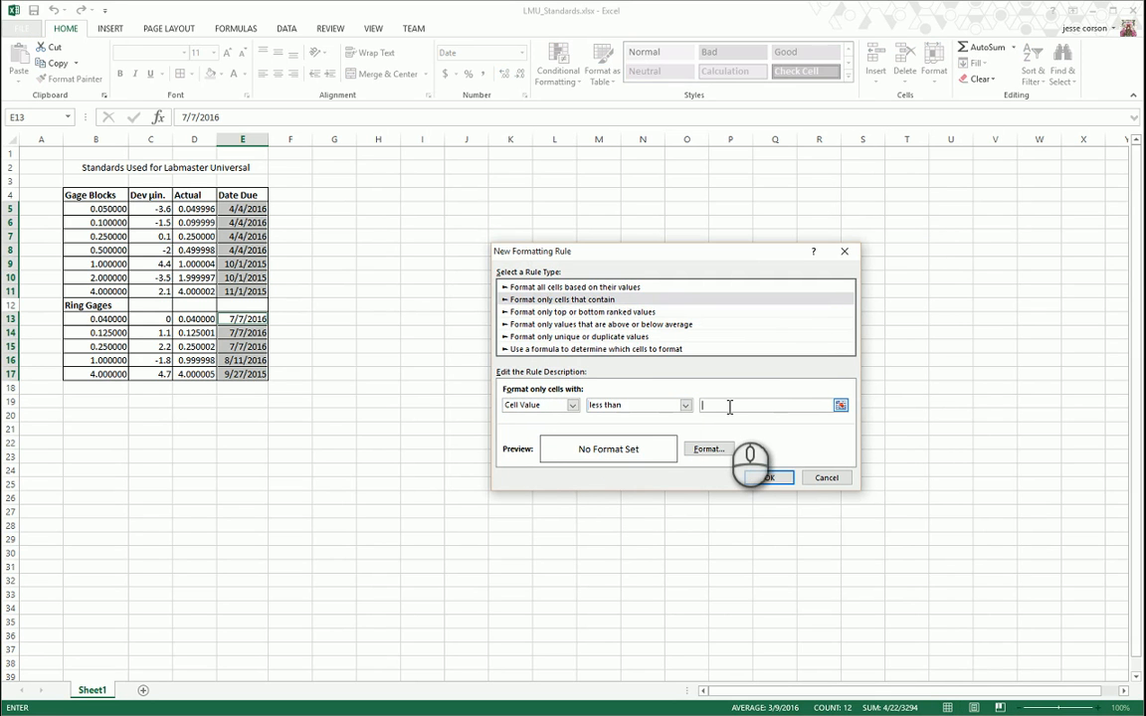
text(=)
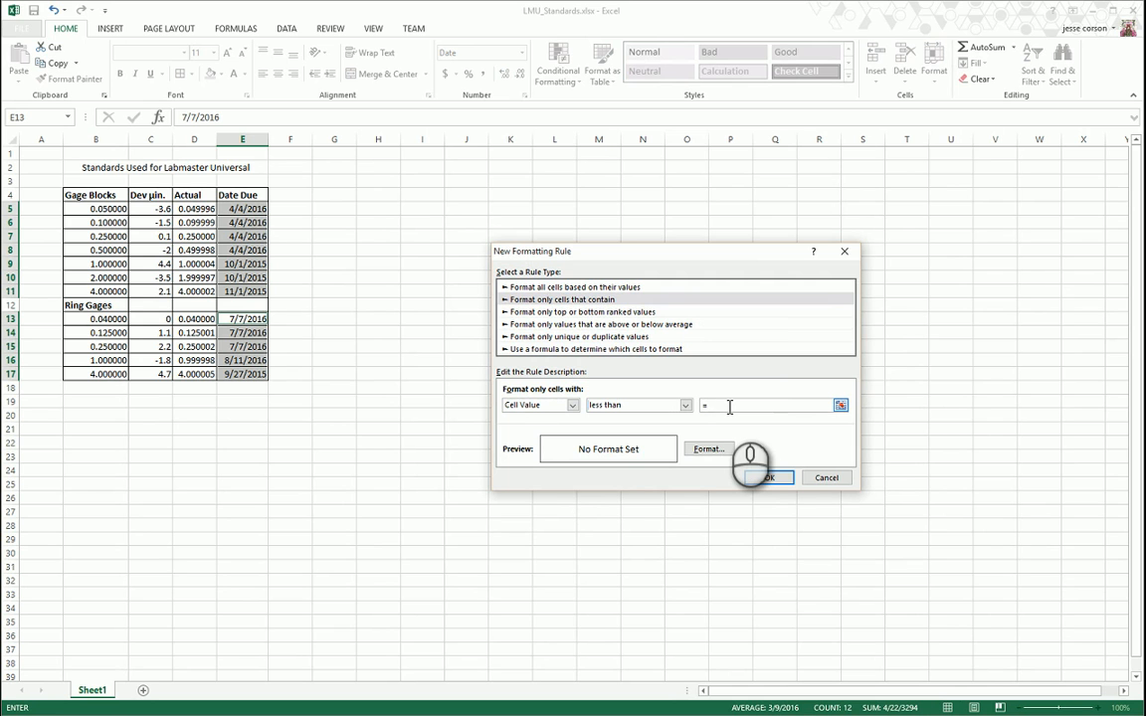
text(NOW()
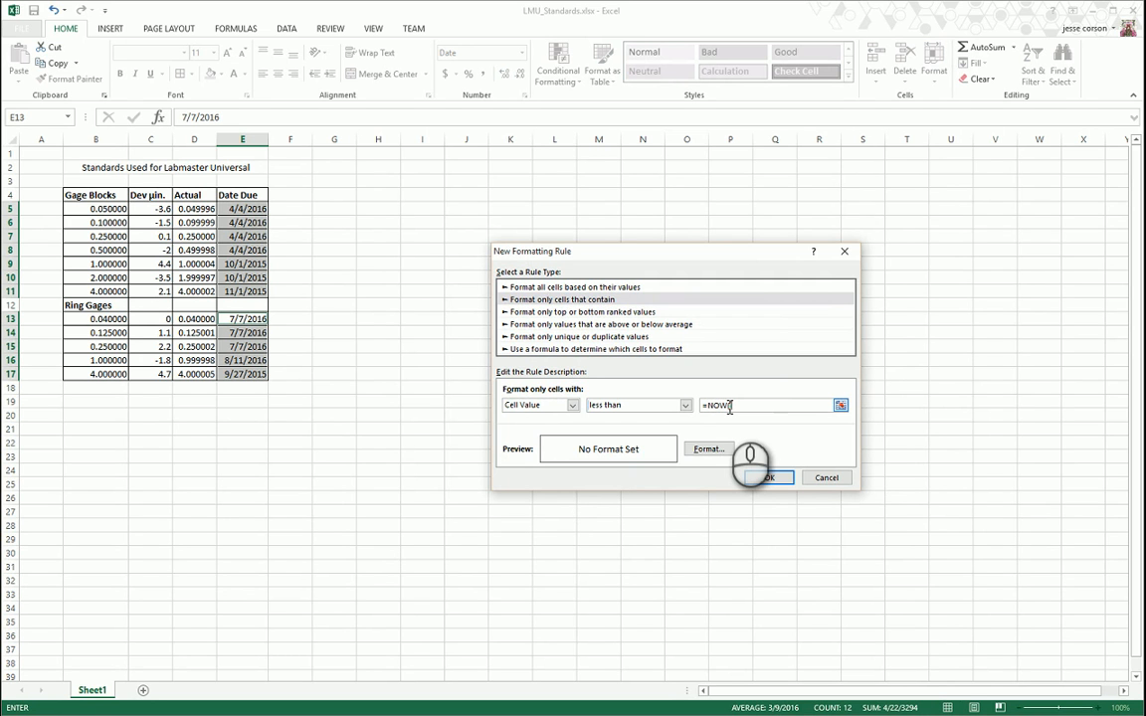
text(+30)
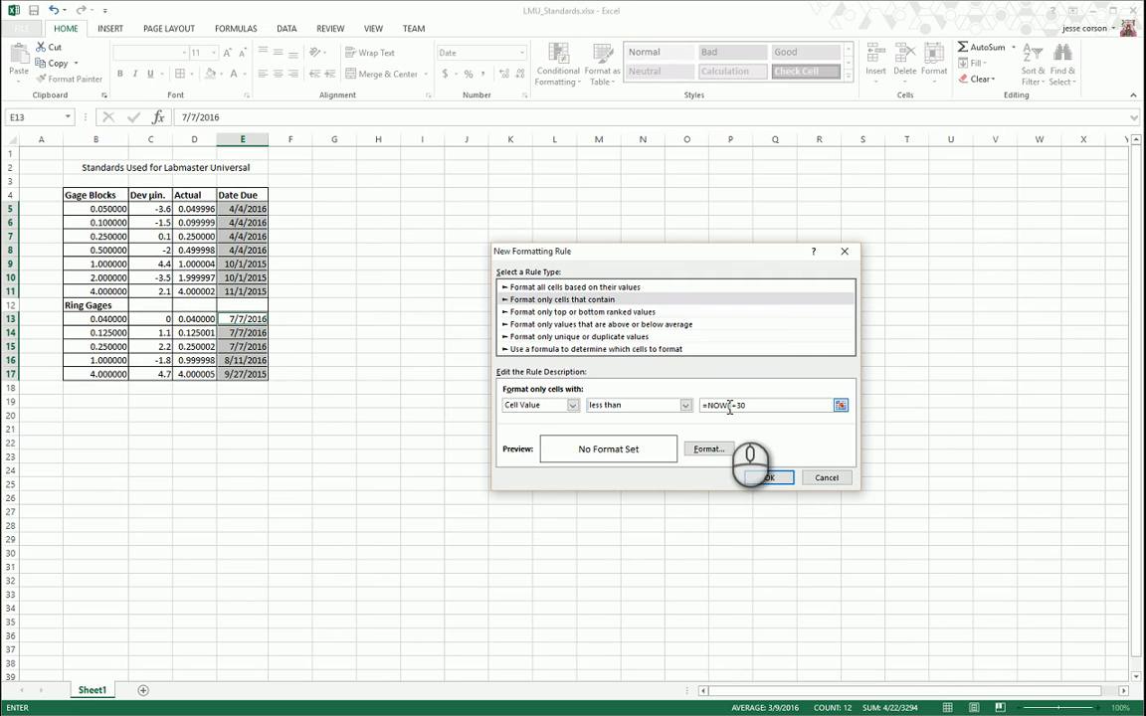
click(708, 450)
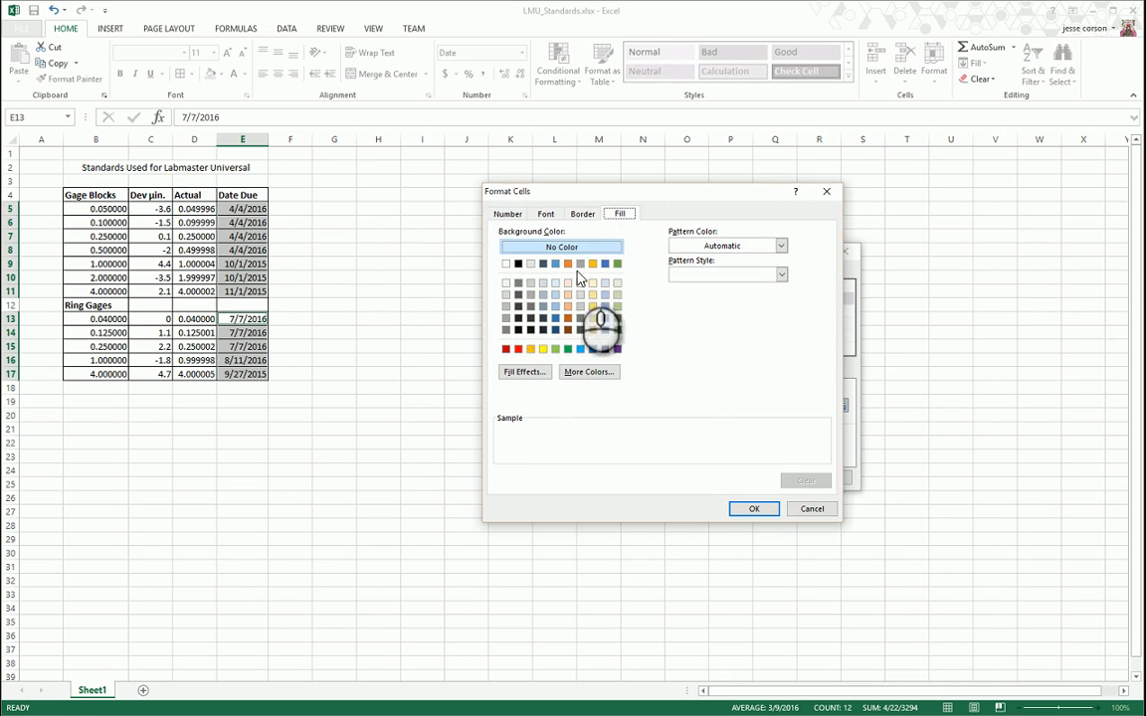
click(541, 350)
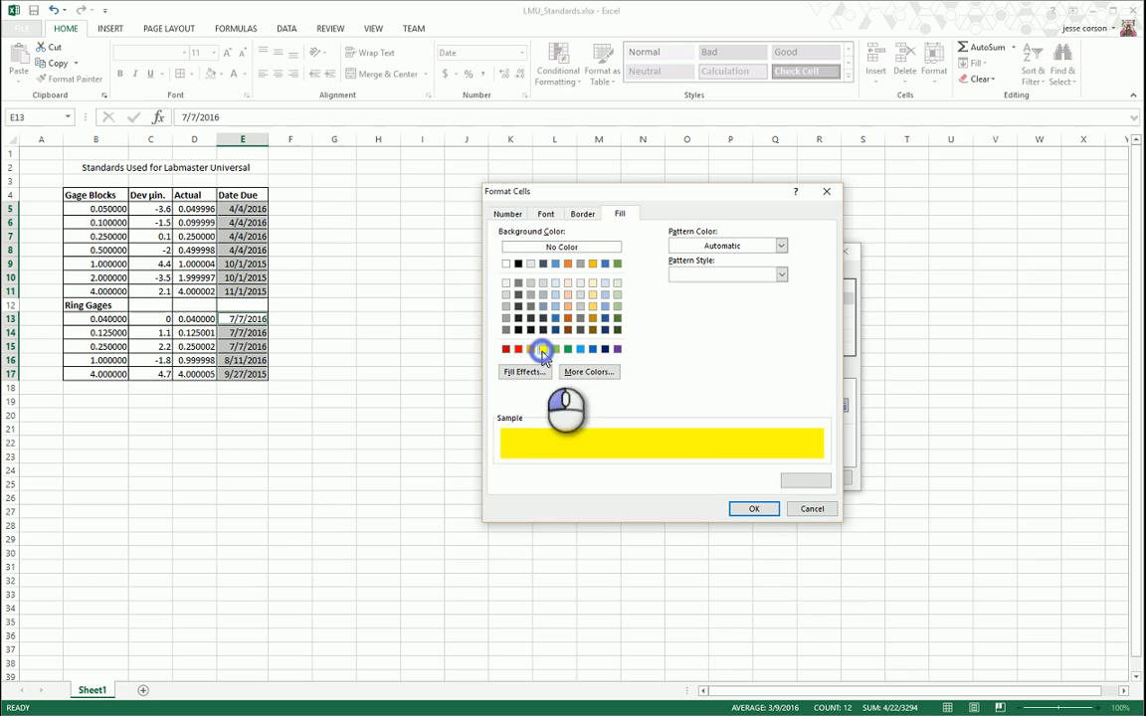
click(754, 510)
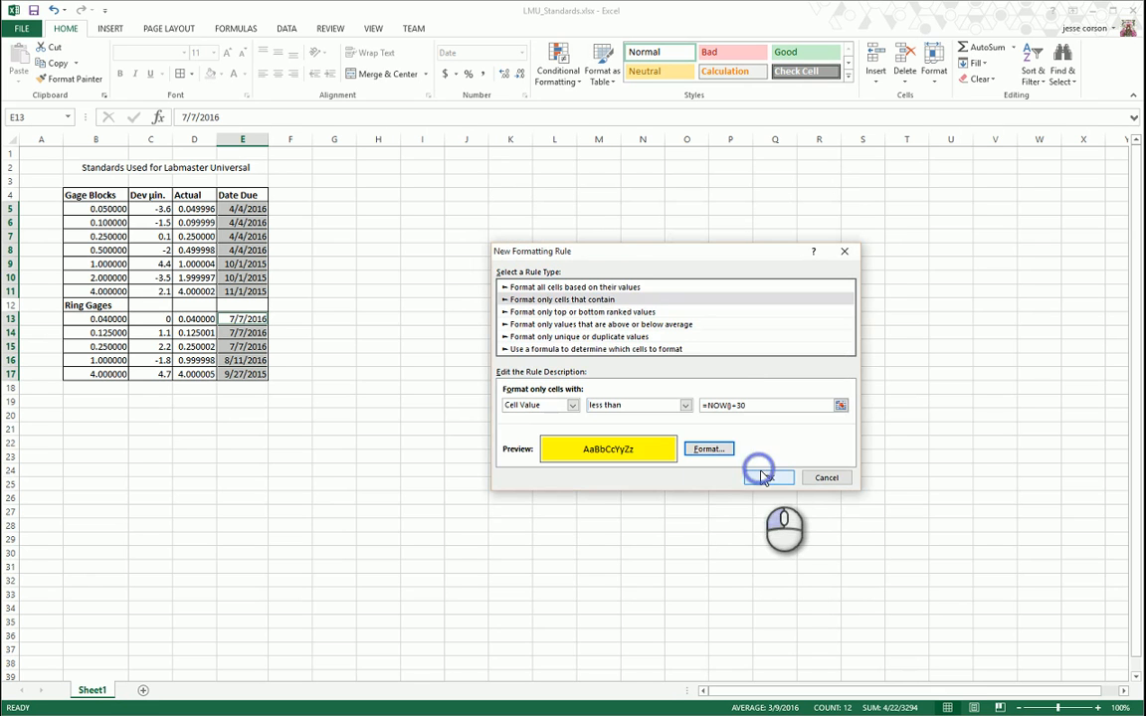
Order the red rule above the yellow rule and apply both to the sheet.
click(765, 478)
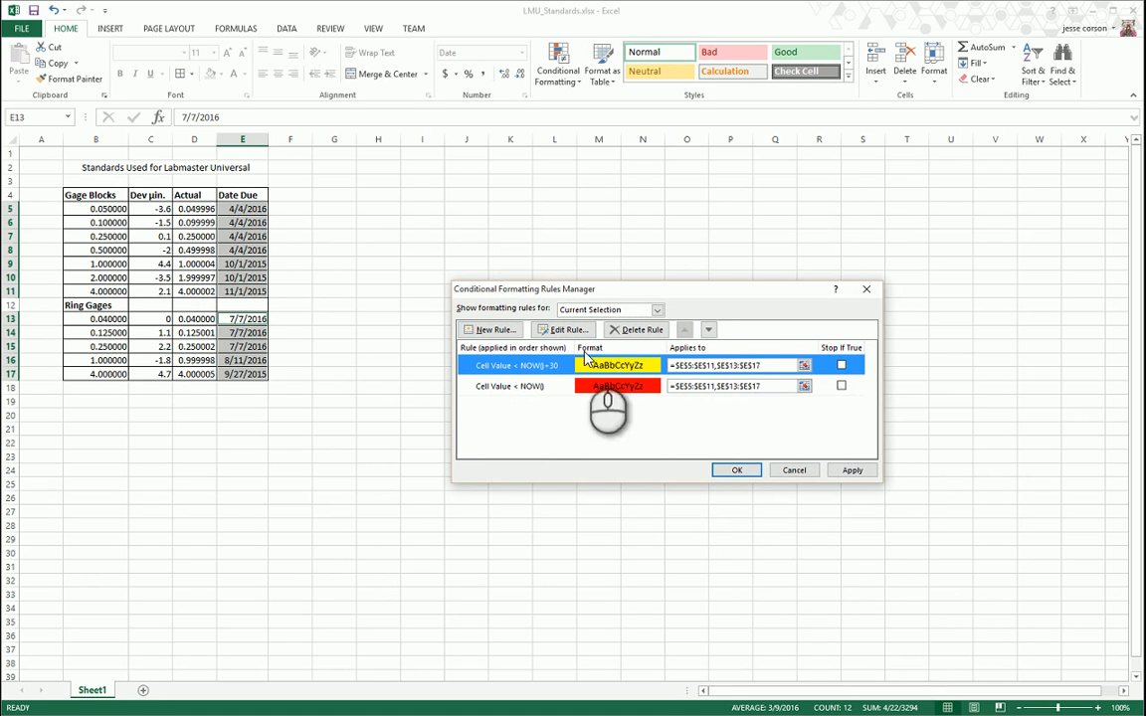
click(708, 330)
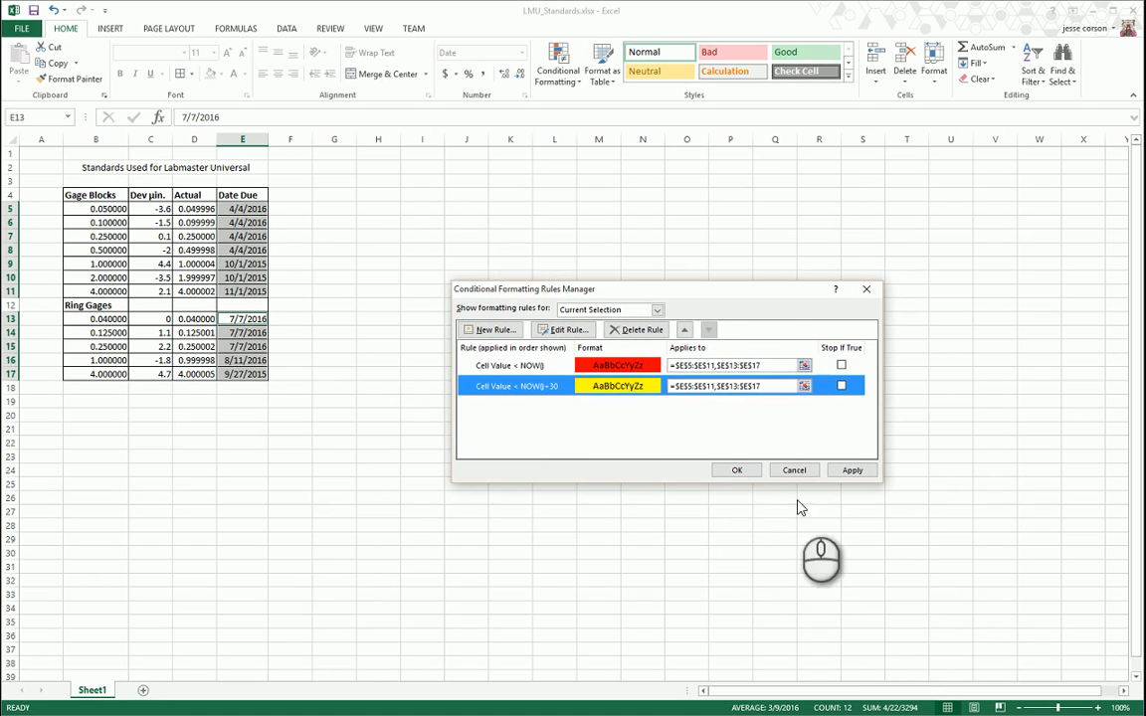
click(737, 469)
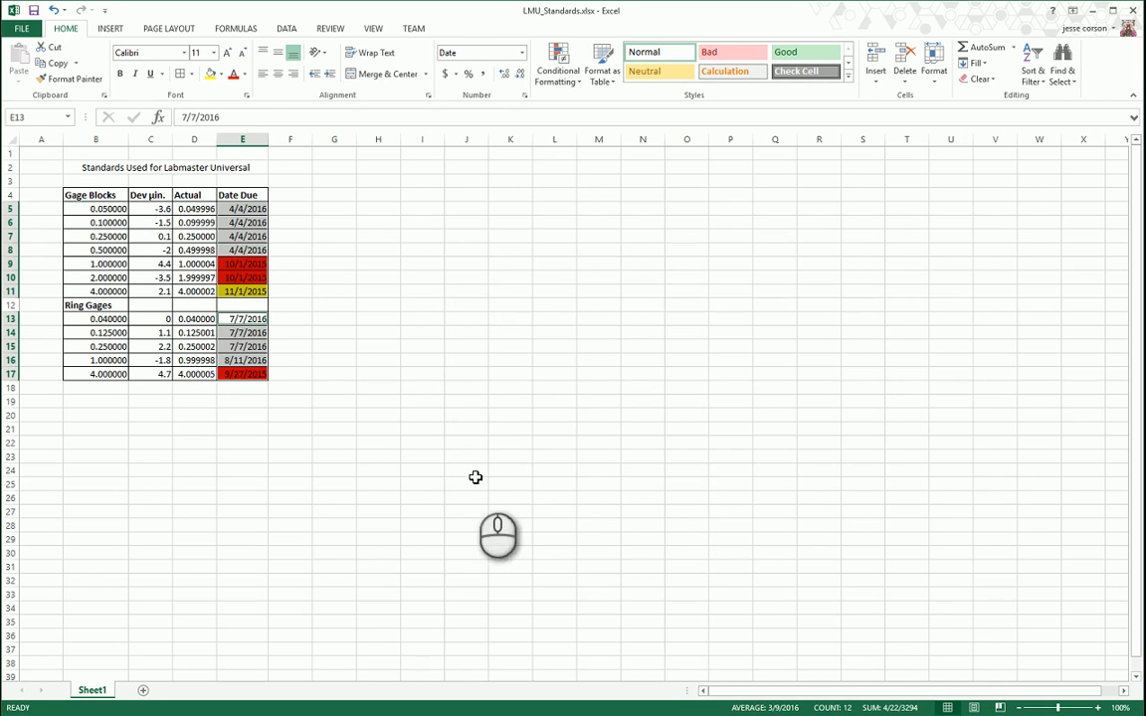
click(242, 262)
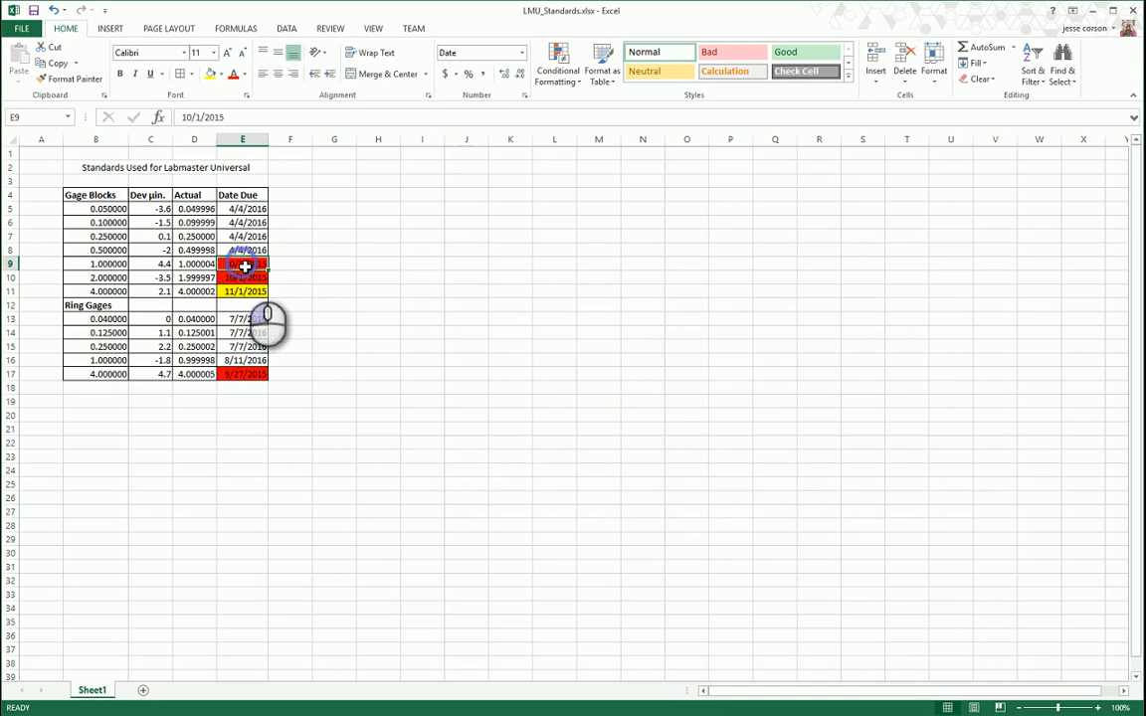
click(243, 386)
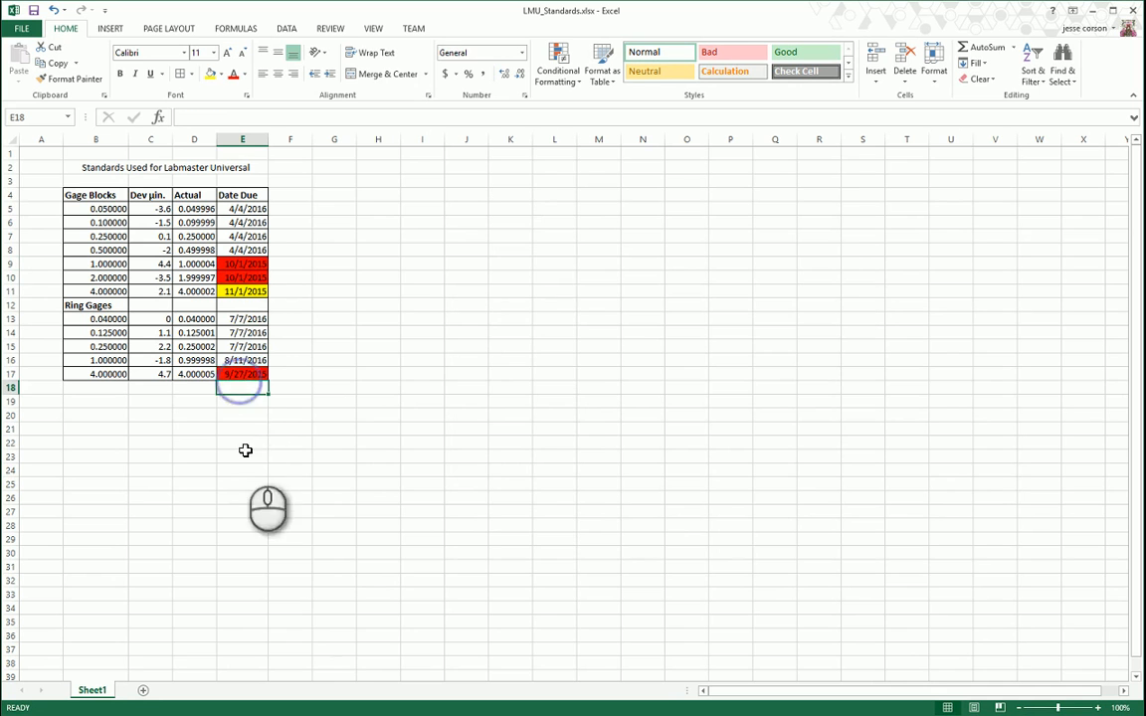
click(242, 291)
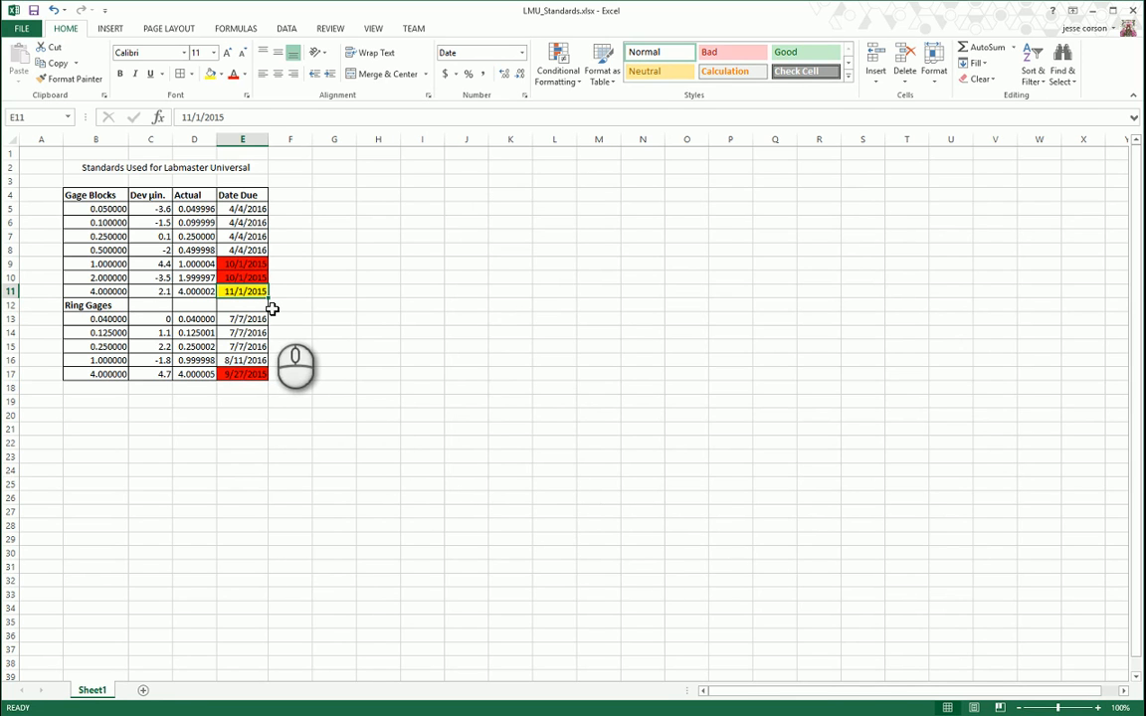
click(290, 290)
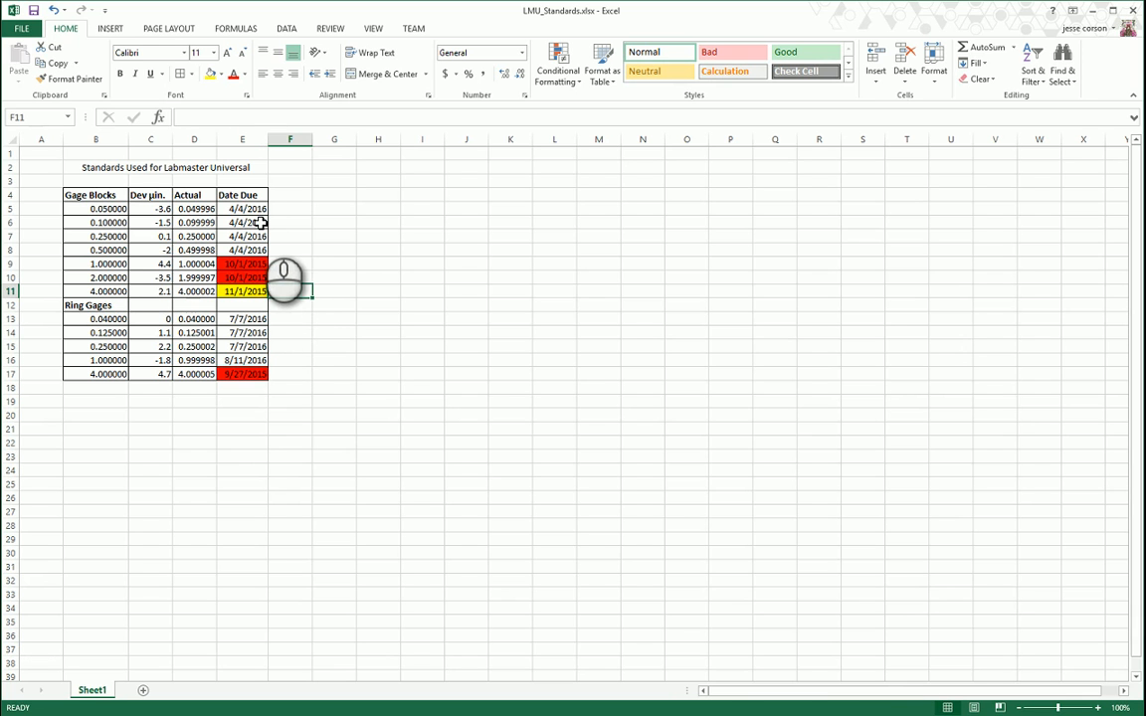
drag(242, 209, 242, 291)
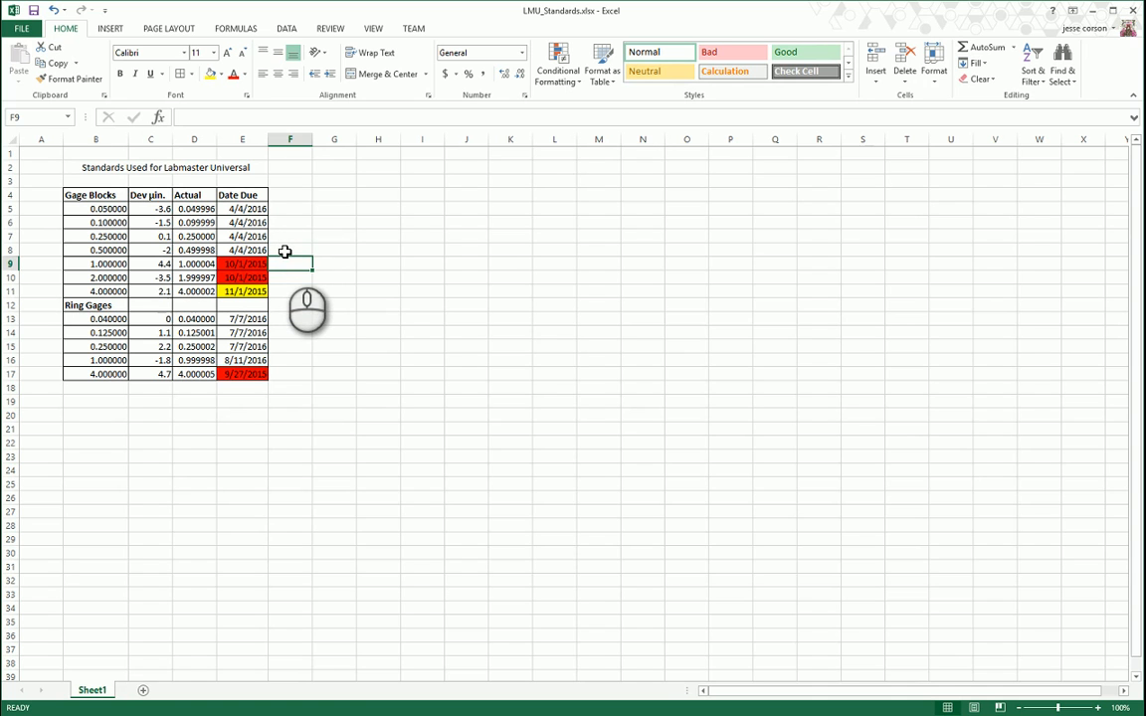
mouse_move(209, 290)
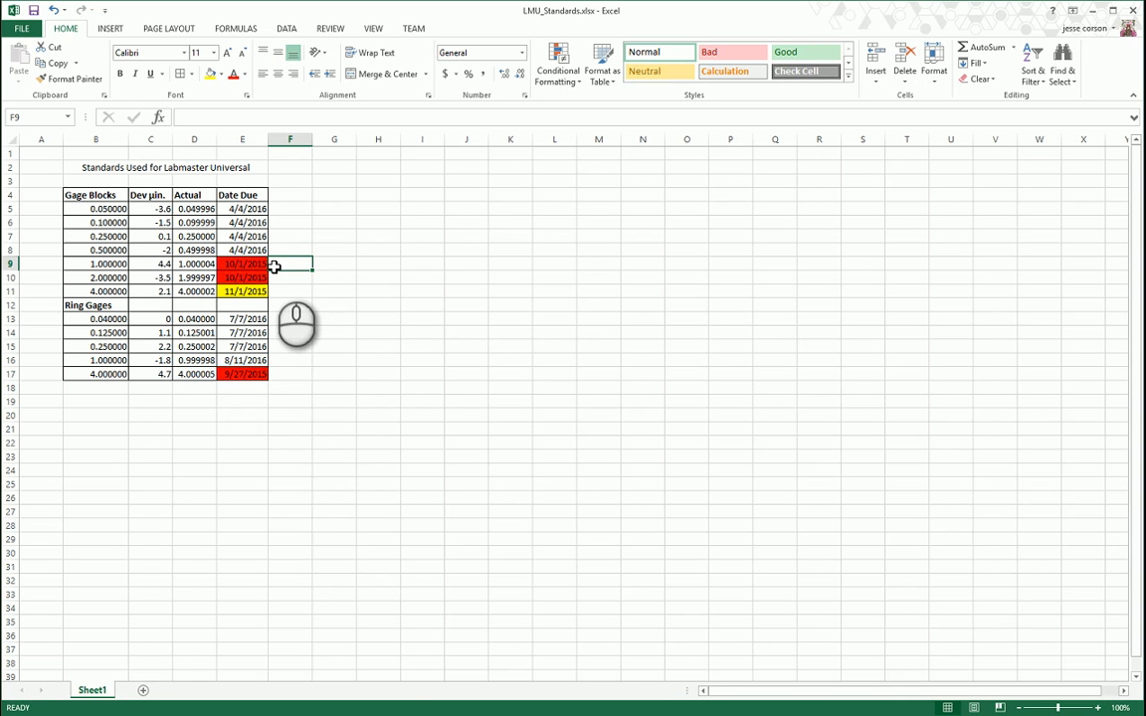
mouse_move(294, 286)
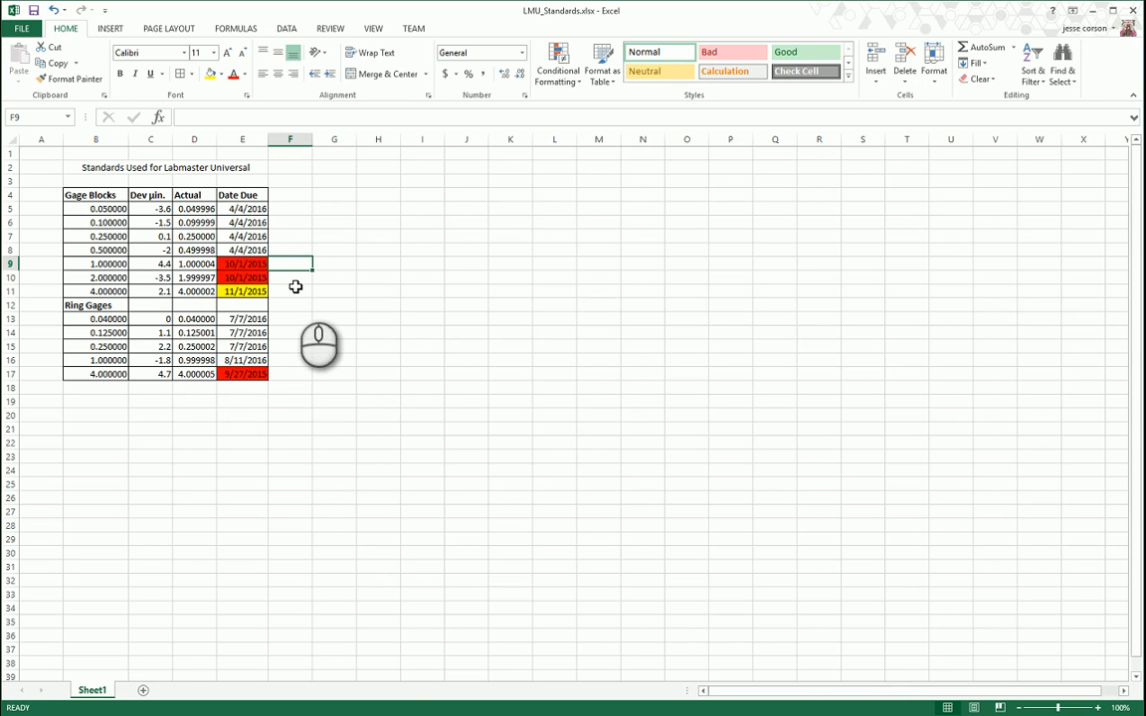